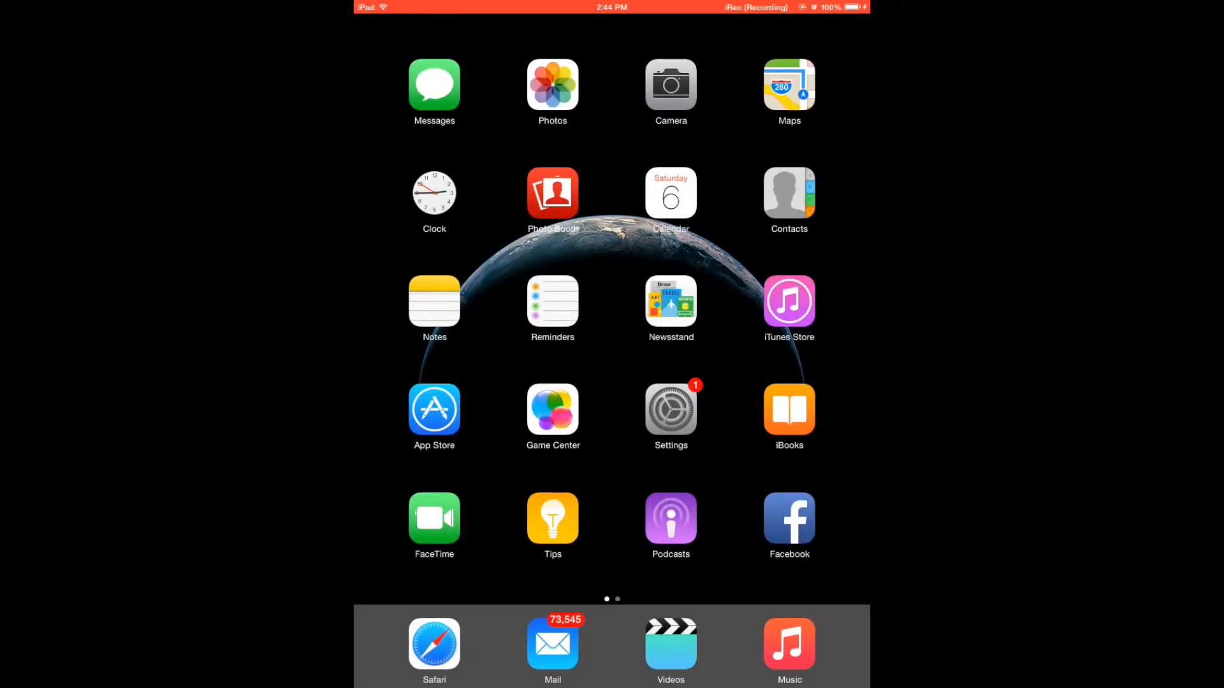
- Open Settings from the Home Screen to reach General › Date & Time
left_click(670, 410)
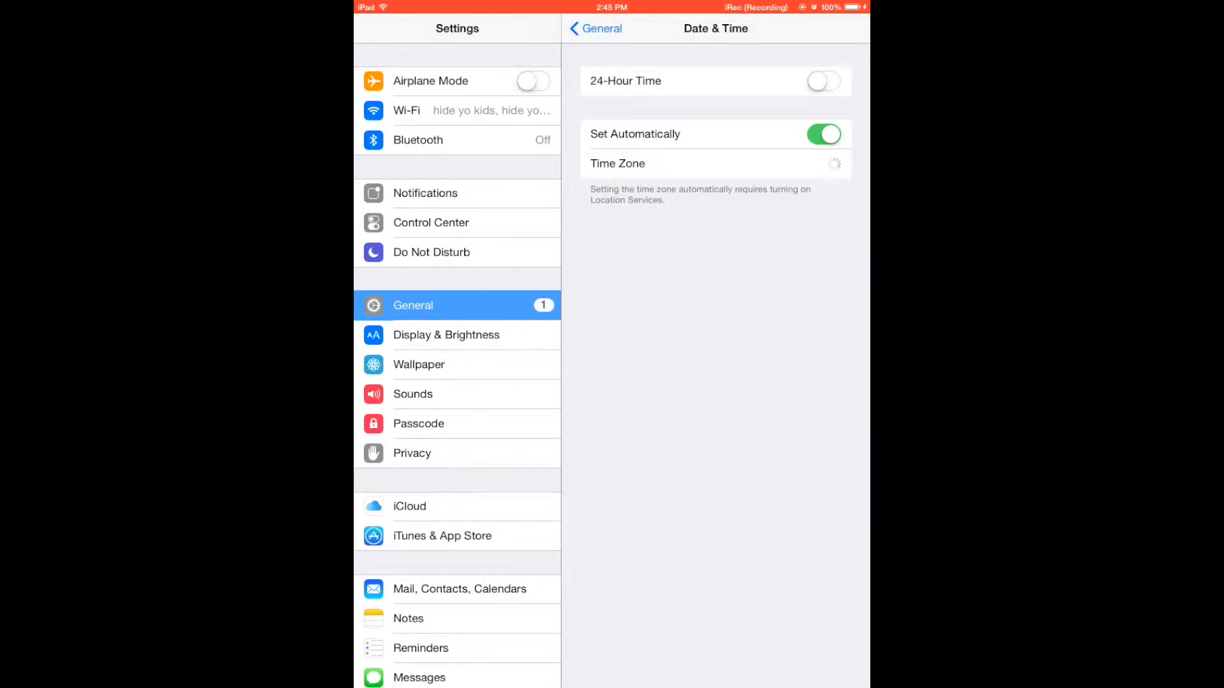
- Turn off Set Automatically, roll the date back to August 1, 2014, and return to General
left_click(822, 133)
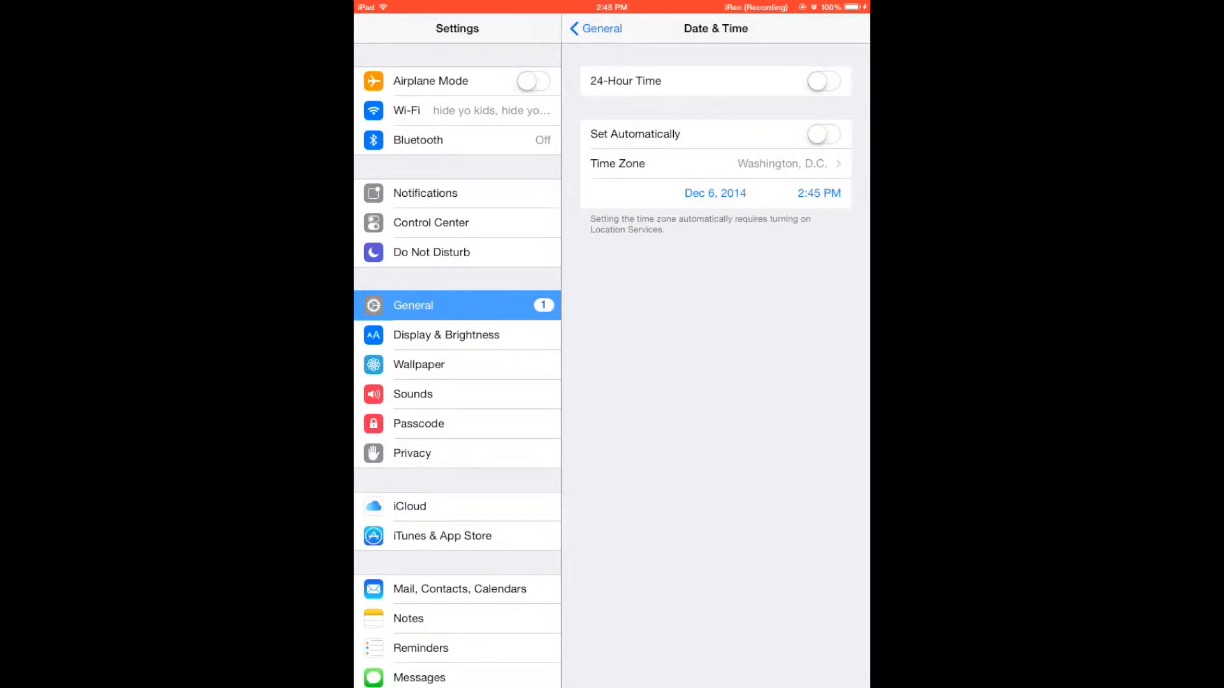
left_click(715, 192)
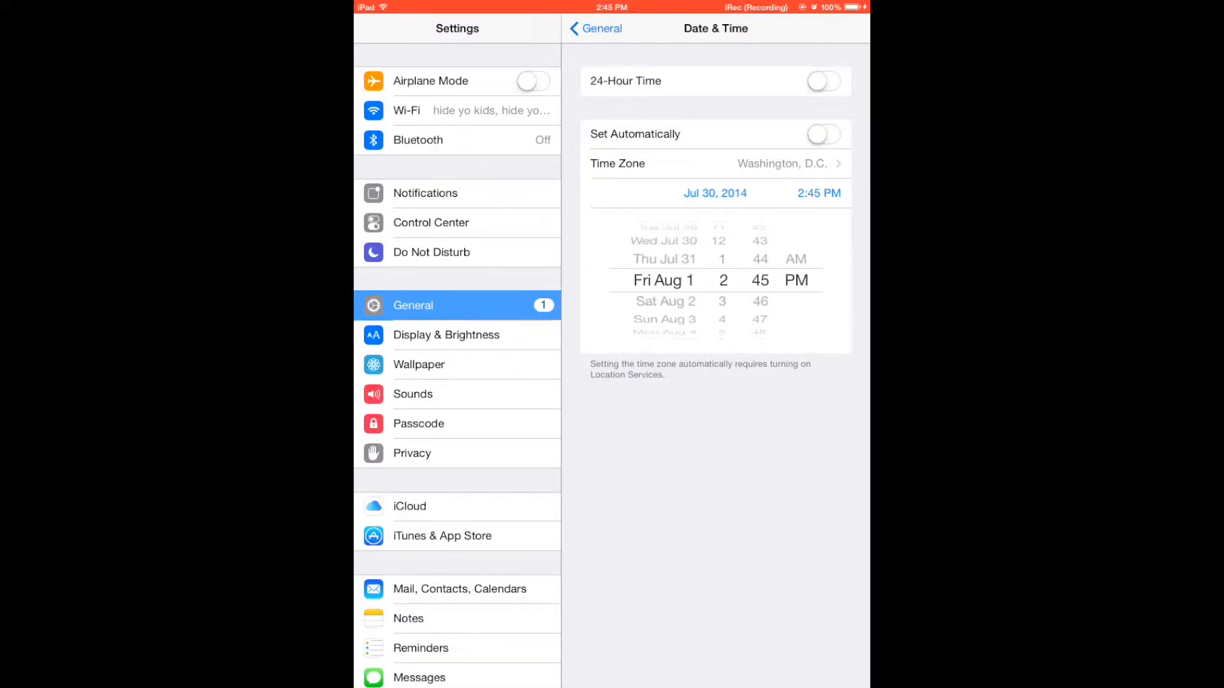
left_click(595, 28)
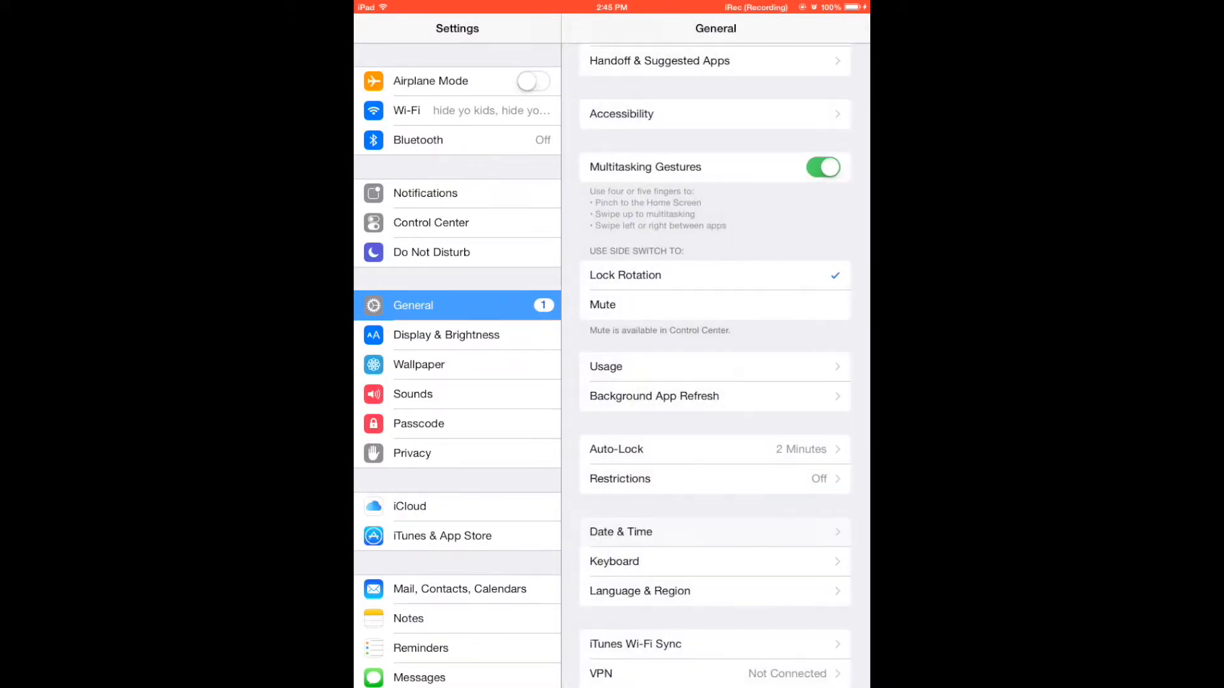
- Leave Settings for the Home Screen to open the iosemu.com guide in Safari
key("home")
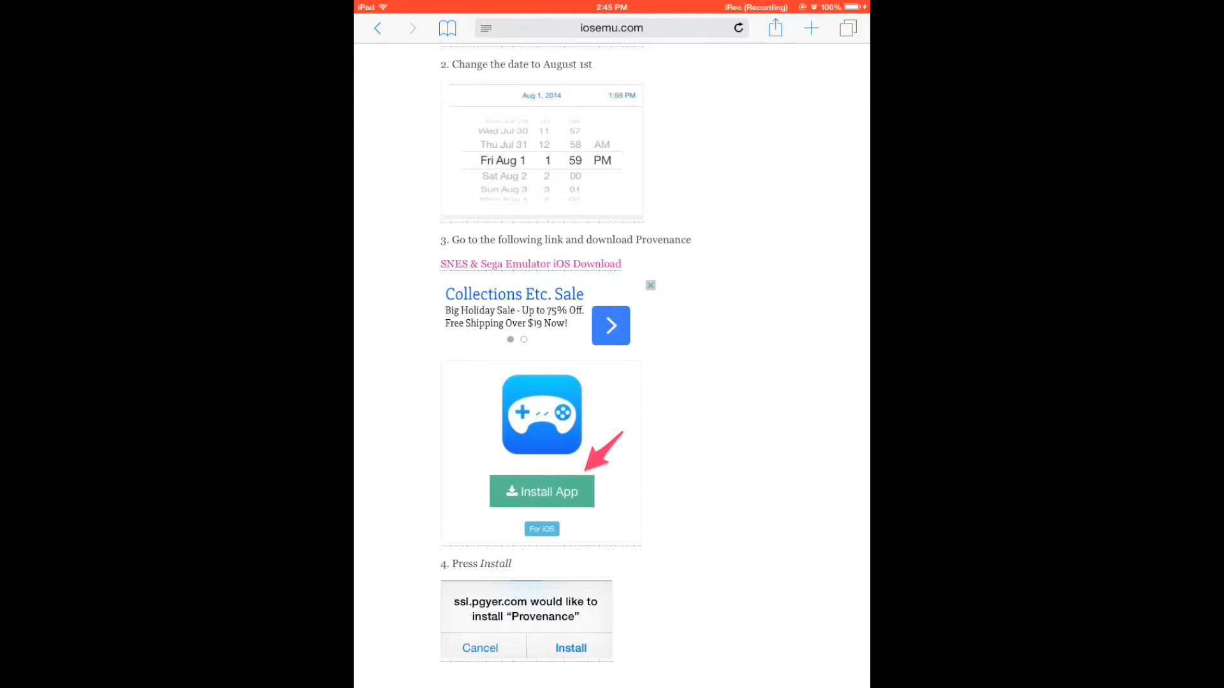
- Start the Provenance install and confirm it in the ssl.pgyer.com prompt
left_click(542, 491)
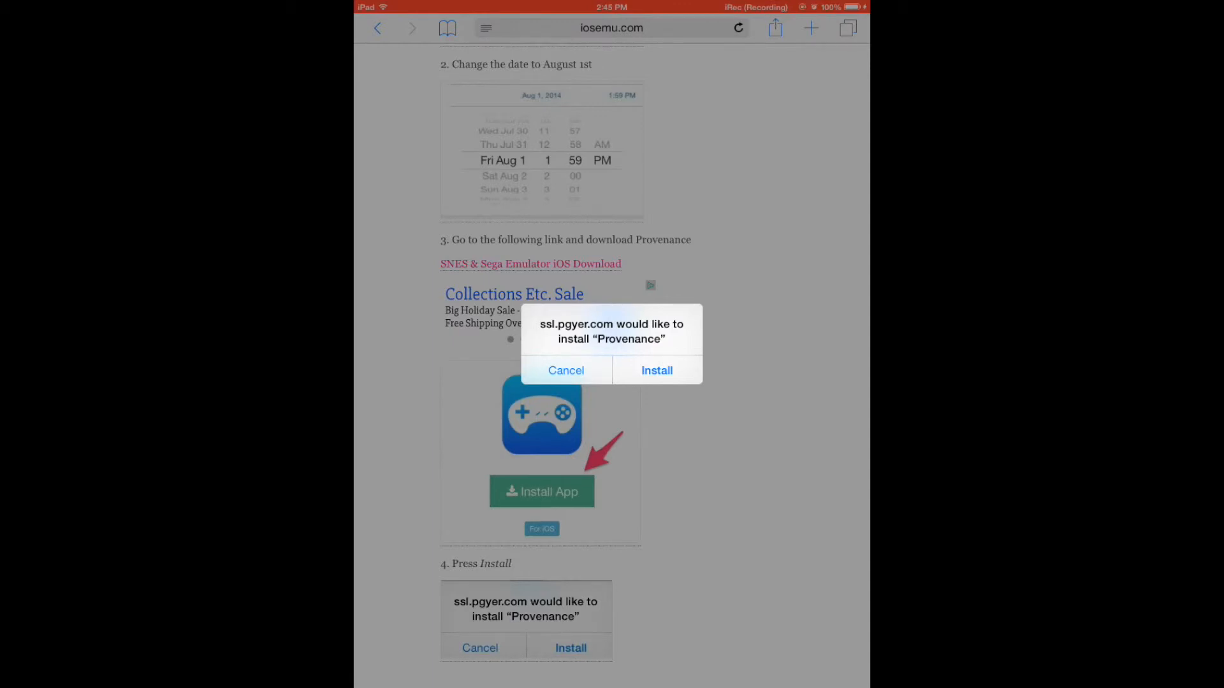
left_click(565, 370)
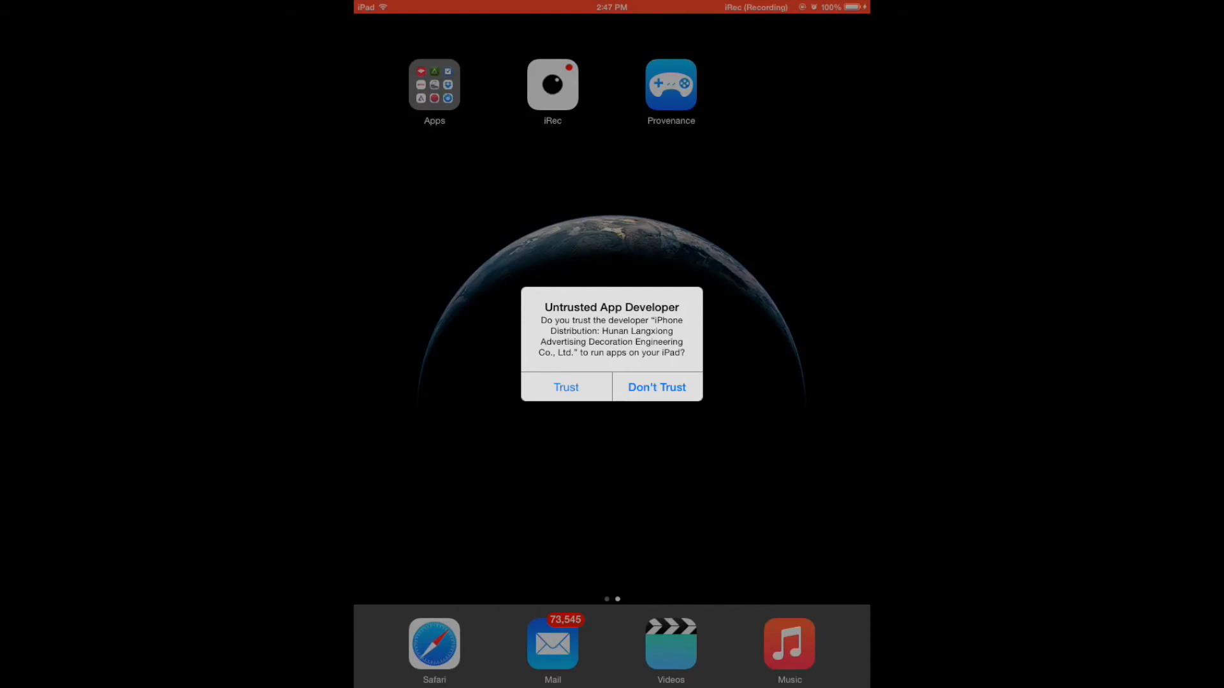
- Trust the untrusted developer so Provenance launches to its empty Library
left_click(566, 387)
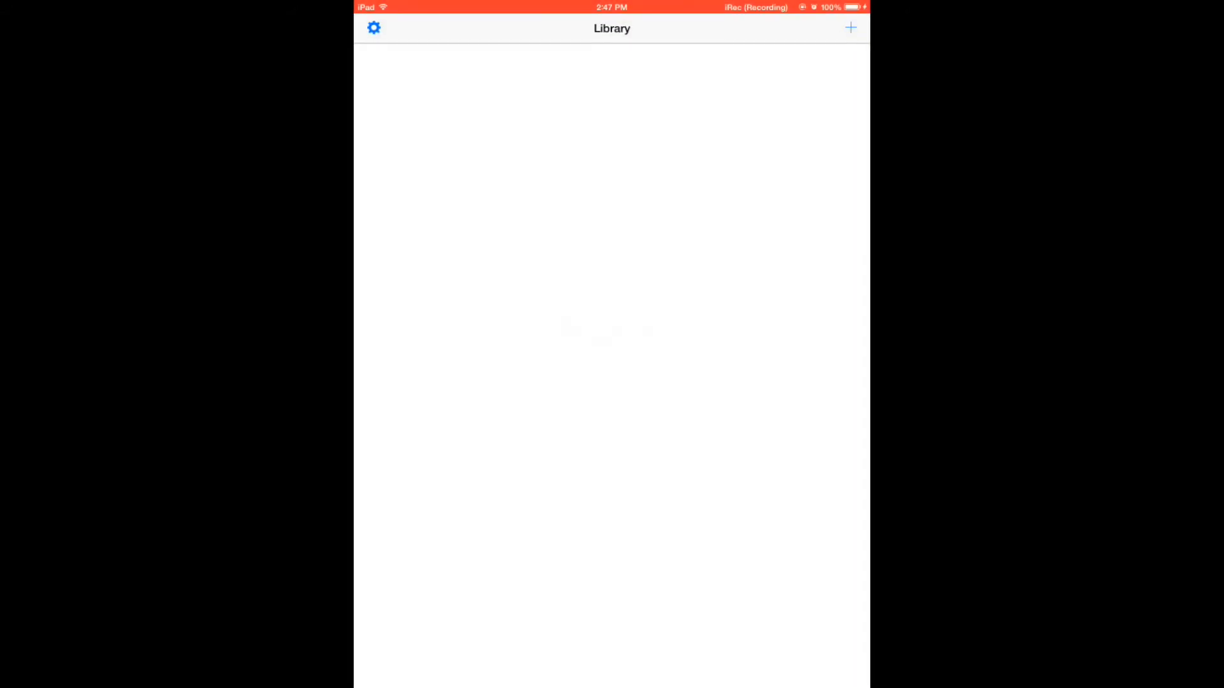